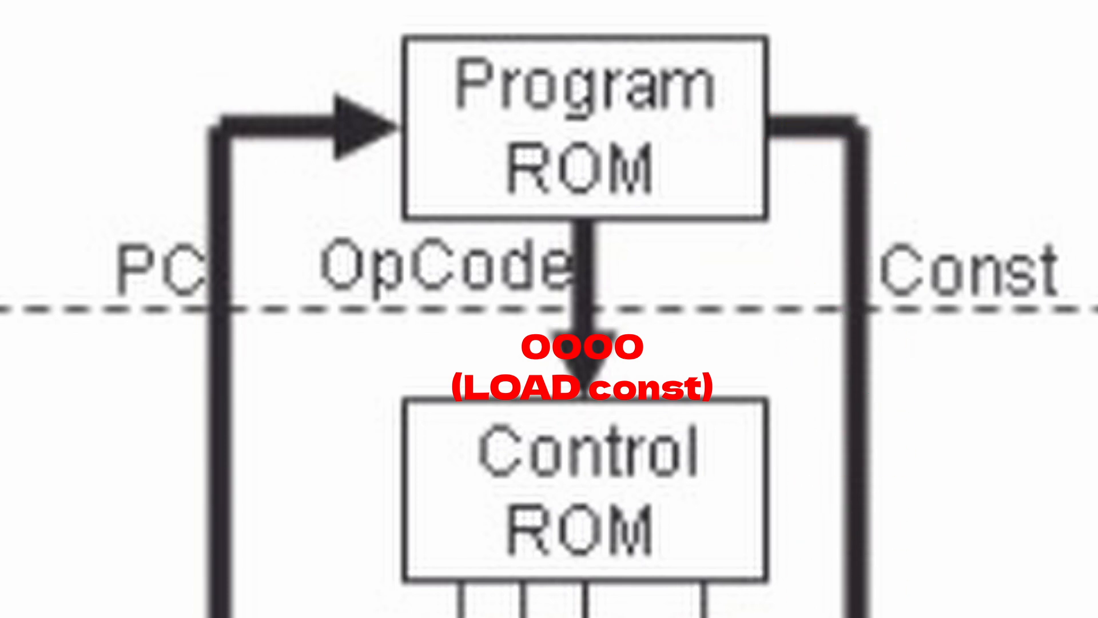
# Step: Scroll the zoomed diagram from the Program ROM down to the multiplexer's constant 0011 input
pyautogui.scroll(-3)
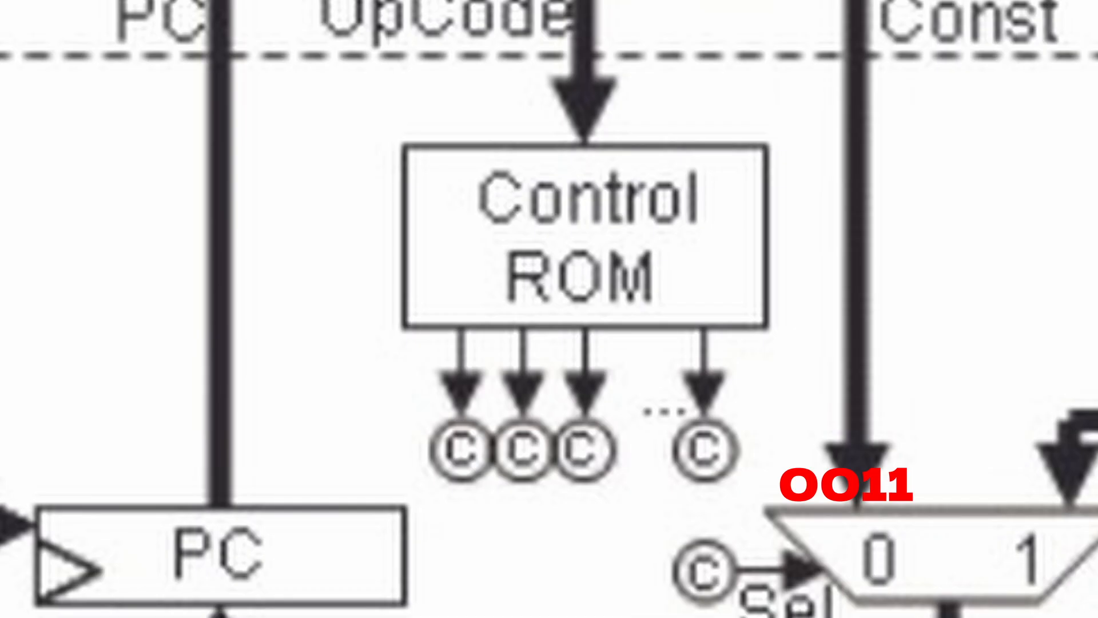
pyautogui.scroll(-3)
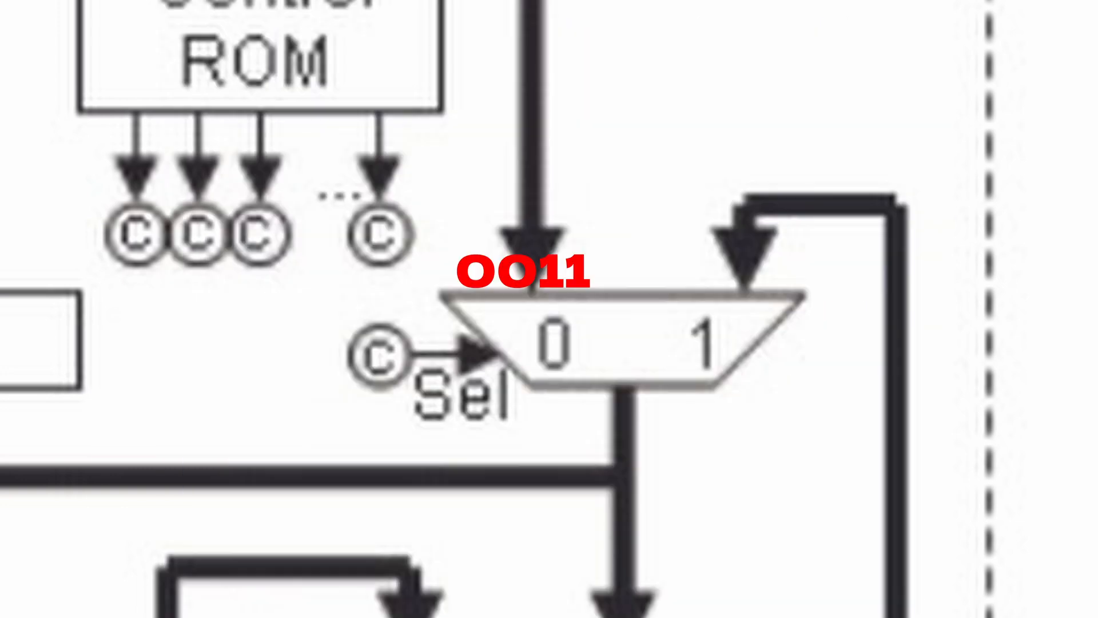
pyautogui.scroll(-3)
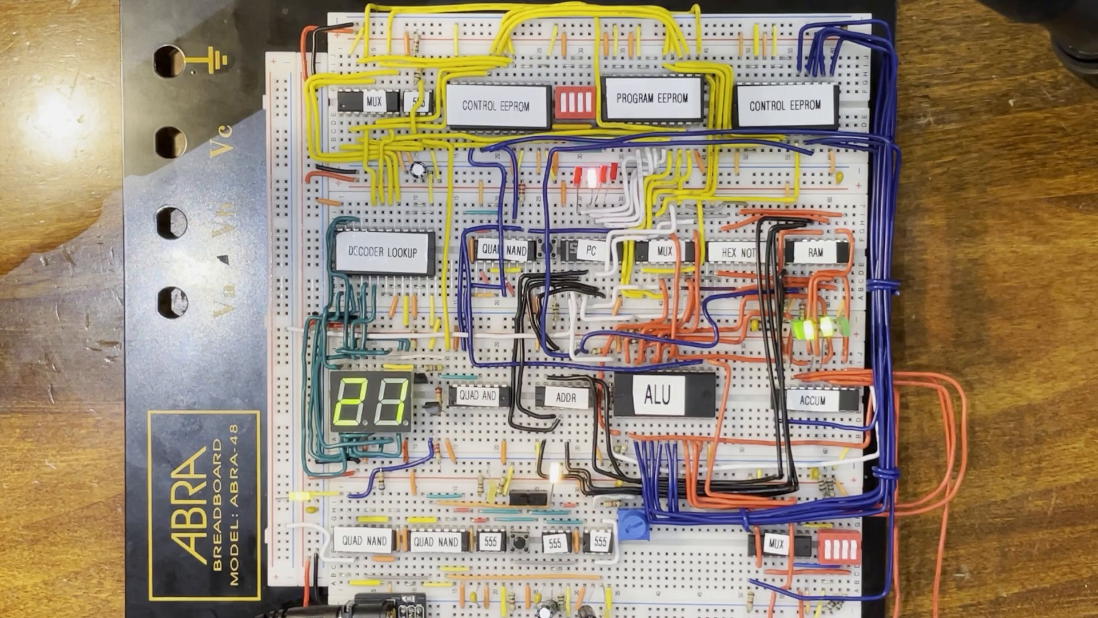
# Step: Interact with the breadboard CPU footage as its two-digit display changes from 21
pyautogui.click(519, 542)
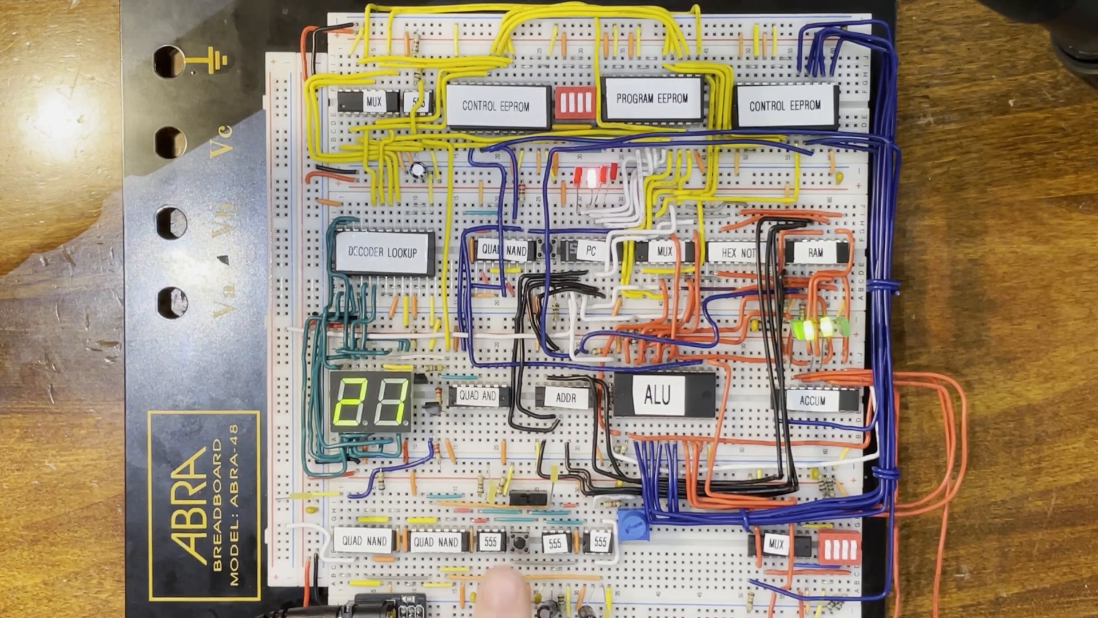